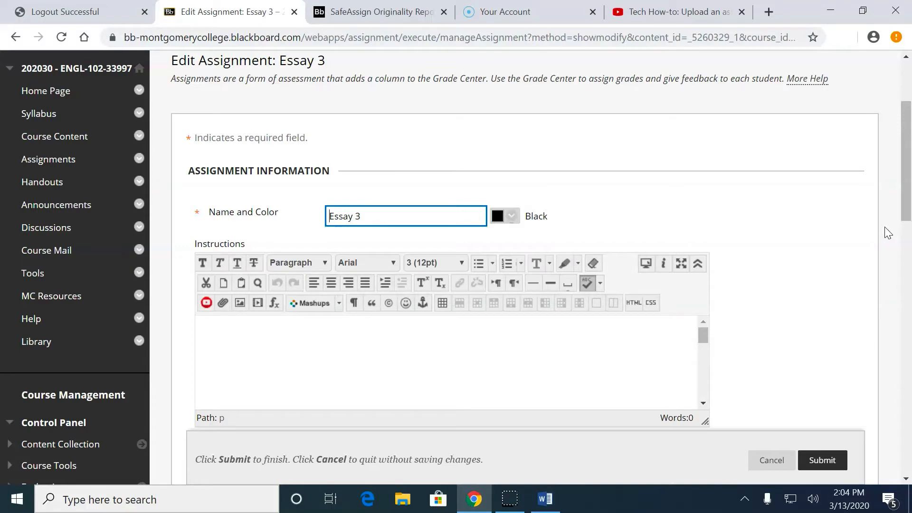
- Switch to the rubric 4b Word document and review its scoring table top to bottom
click(543, 499)
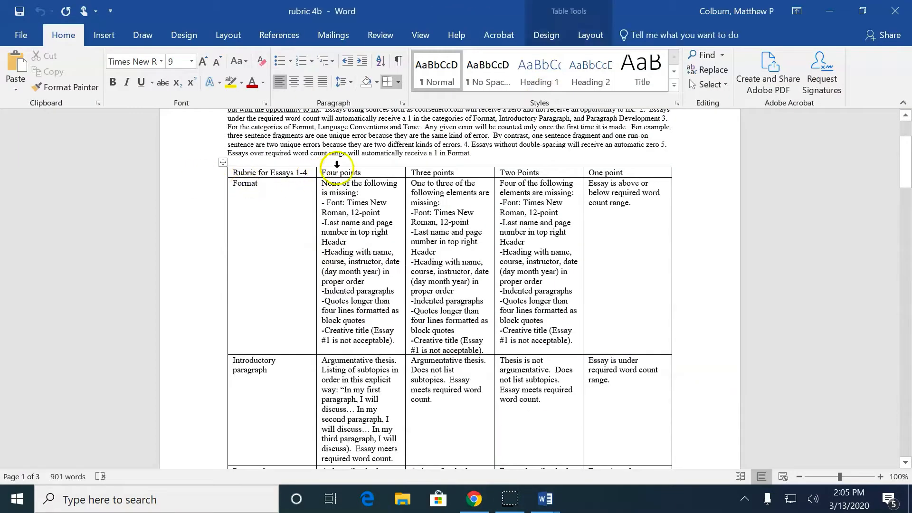
scroll(down, 3)
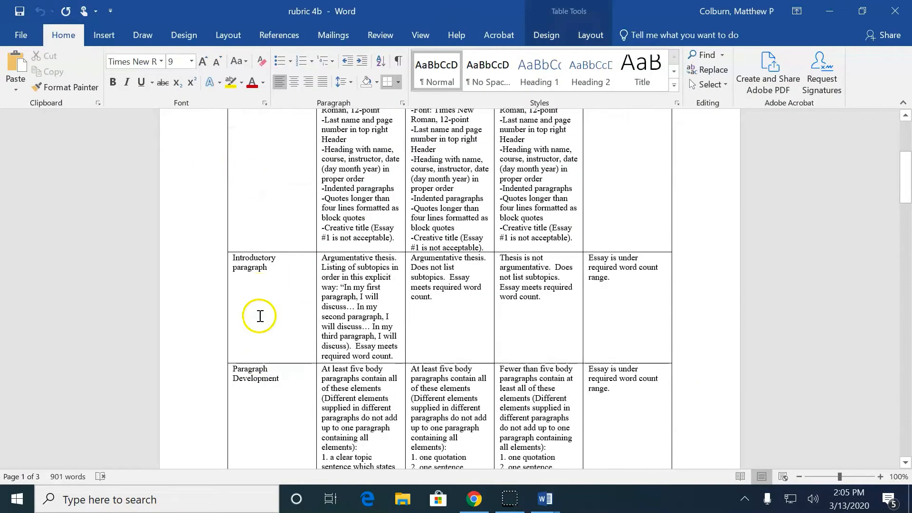
scroll(down, 3)
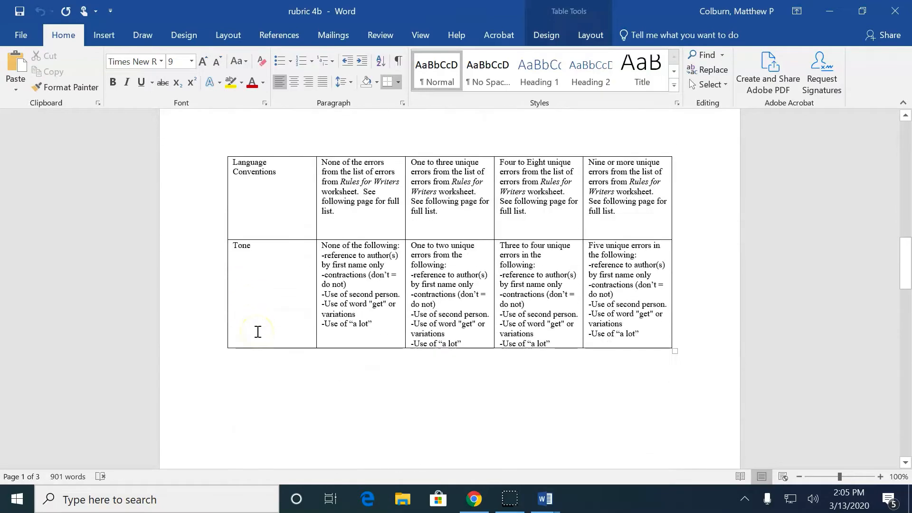
scroll(up, 3)
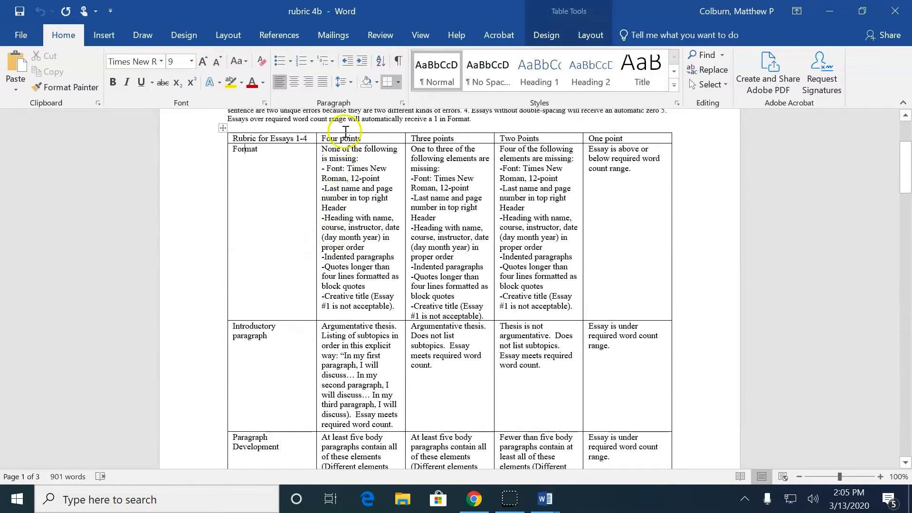
mouse_move(273, 235)
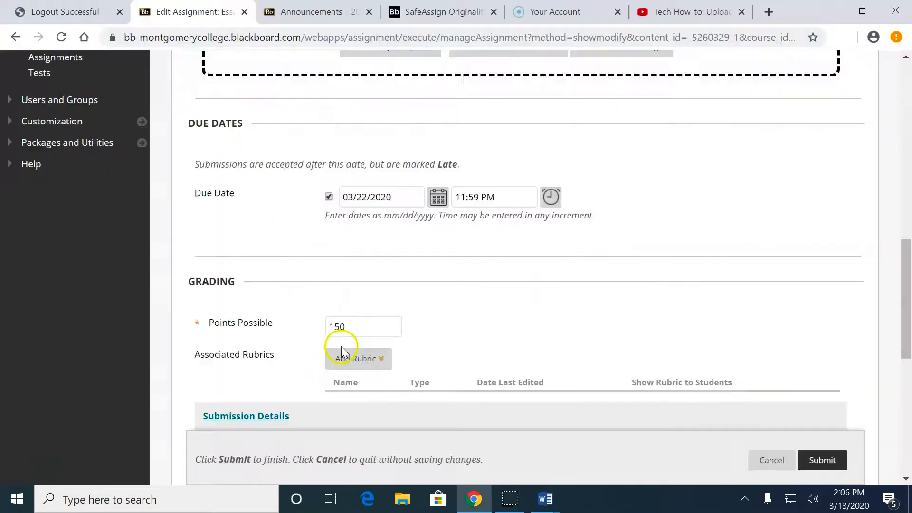
- Expand the Add Rubric choices under Associated Rubrics in Essay 3's Grading section
click(358, 358)
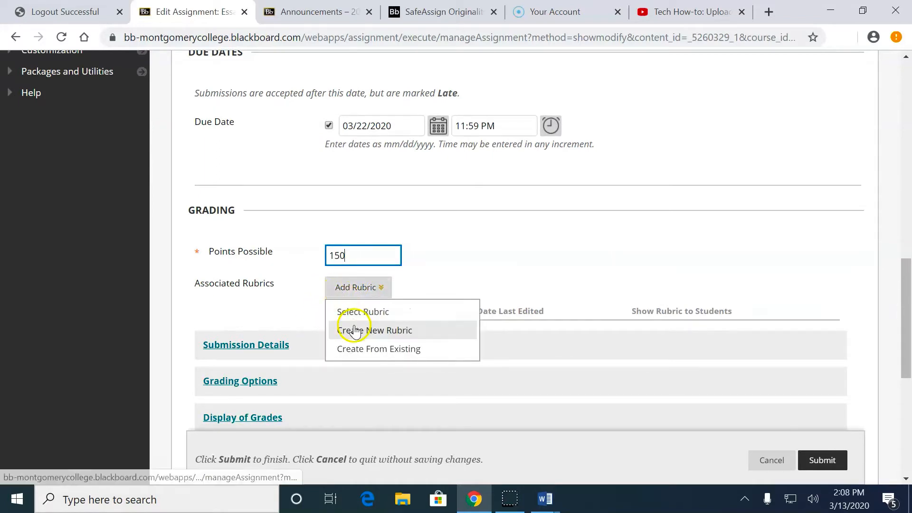
mouse_move(374, 330)
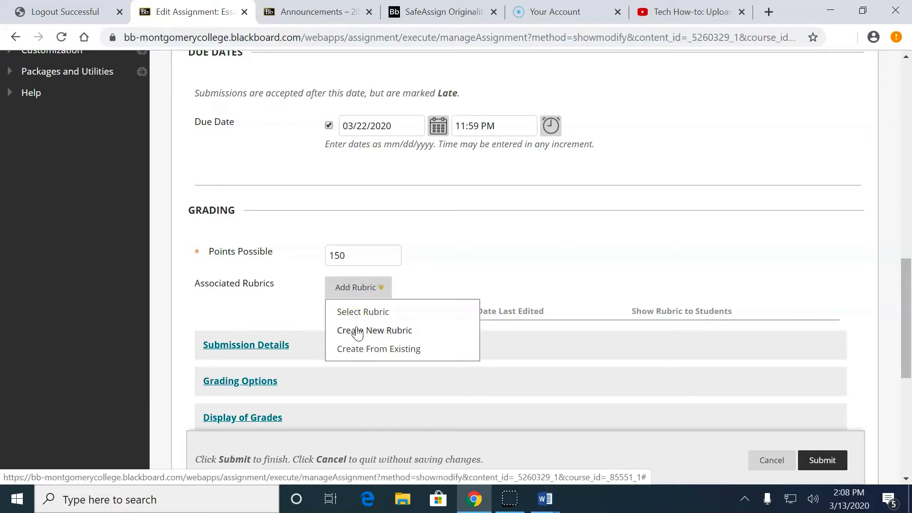
- Create a new rubric and review its default Formatting, Organization and Grammar grid weighted 33/34/33 percent
click(374, 330)
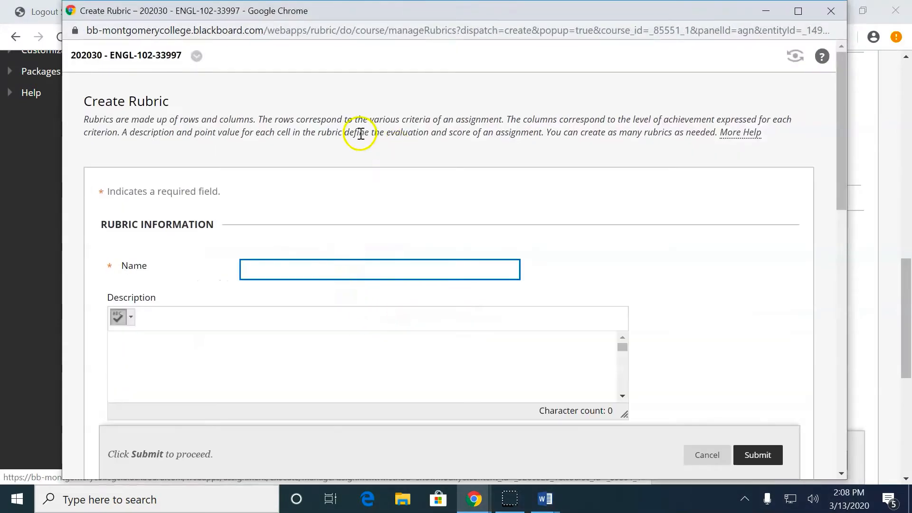
mouse_move(361, 135)
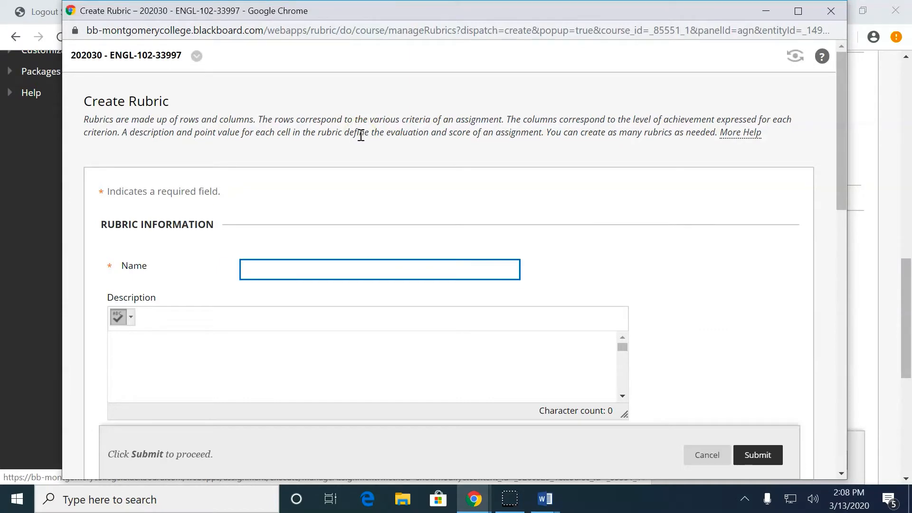
scroll(down, 3)
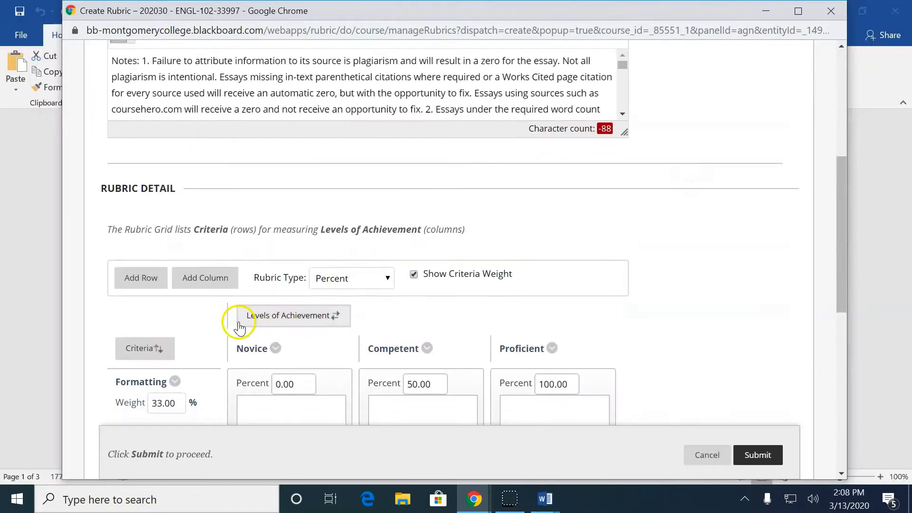
scroll(down, 3)
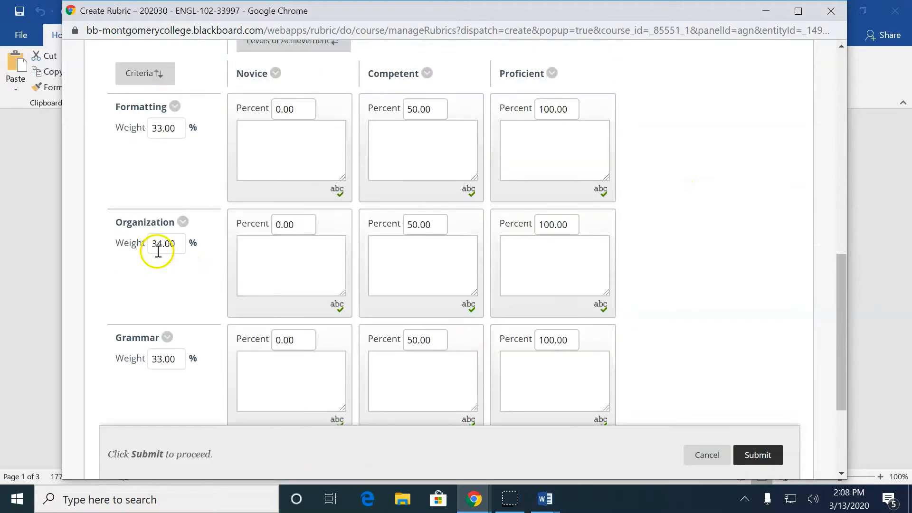
scroll(up, 3)
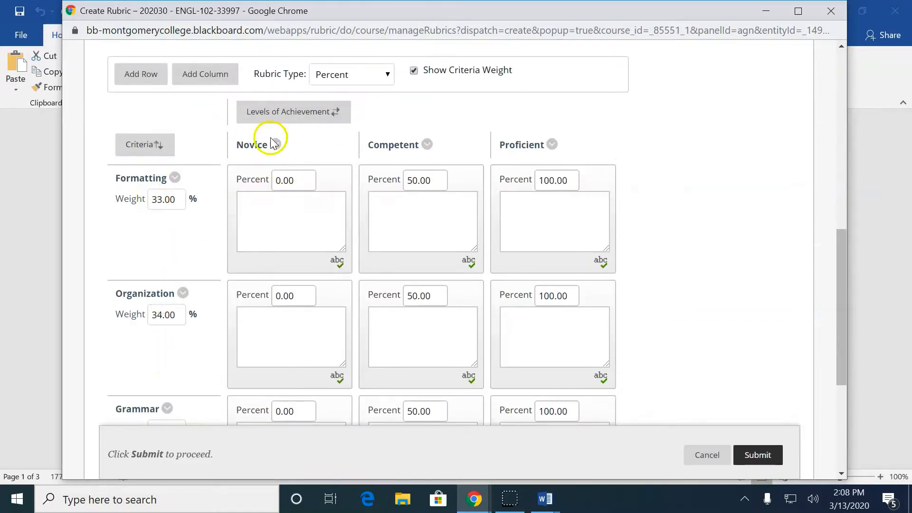
mouse_move(201, 209)
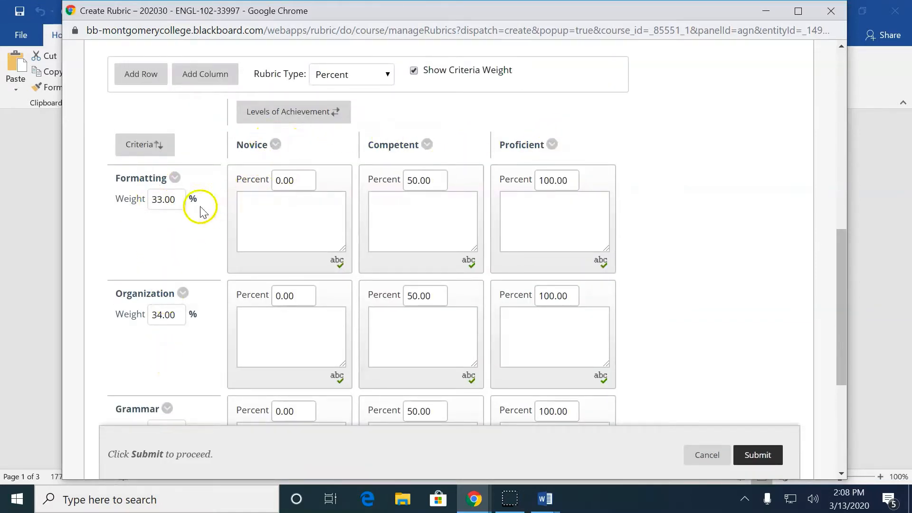
scroll(down, 3)
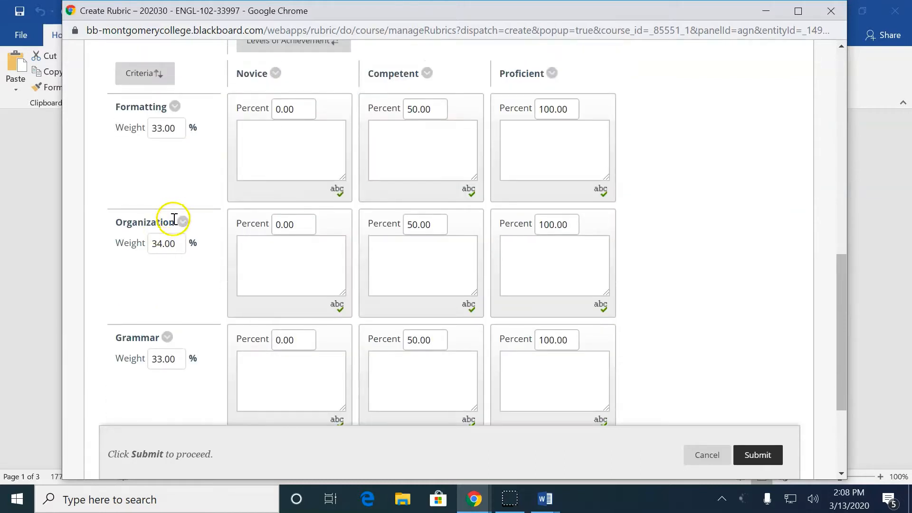
mouse_move(160, 299)
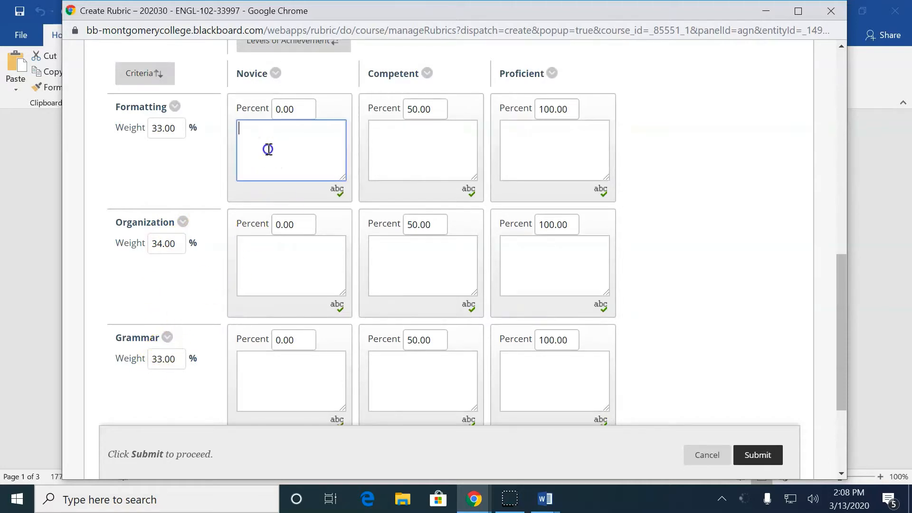
scroll(up, 3)
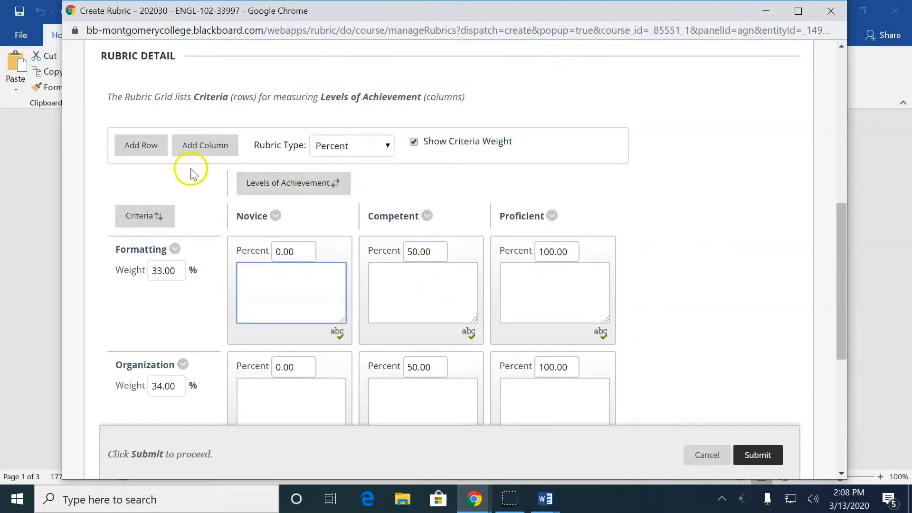
mouse_move(141, 144)
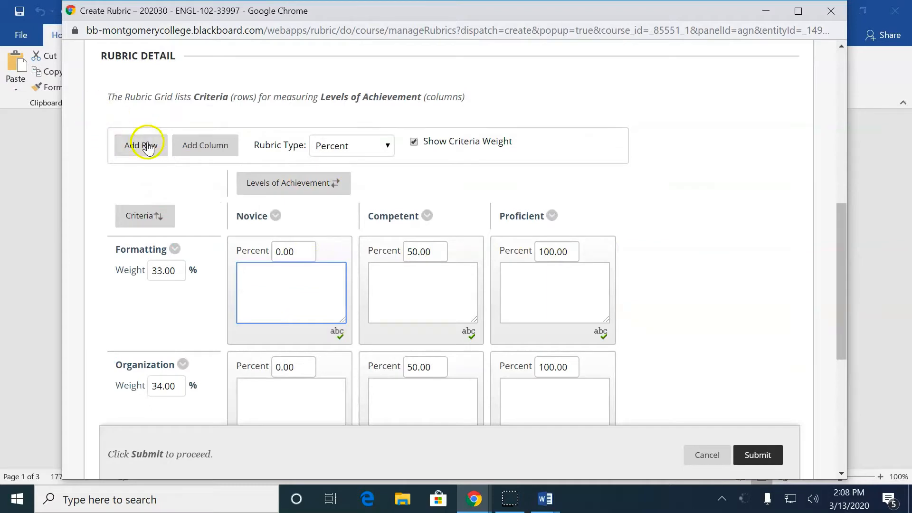
mouse_move(307, 172)
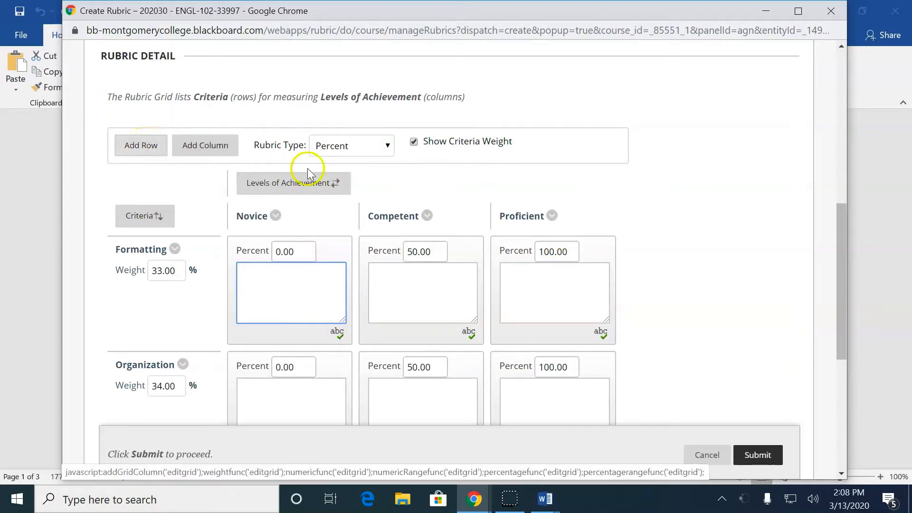
mouse_move(579, 222)
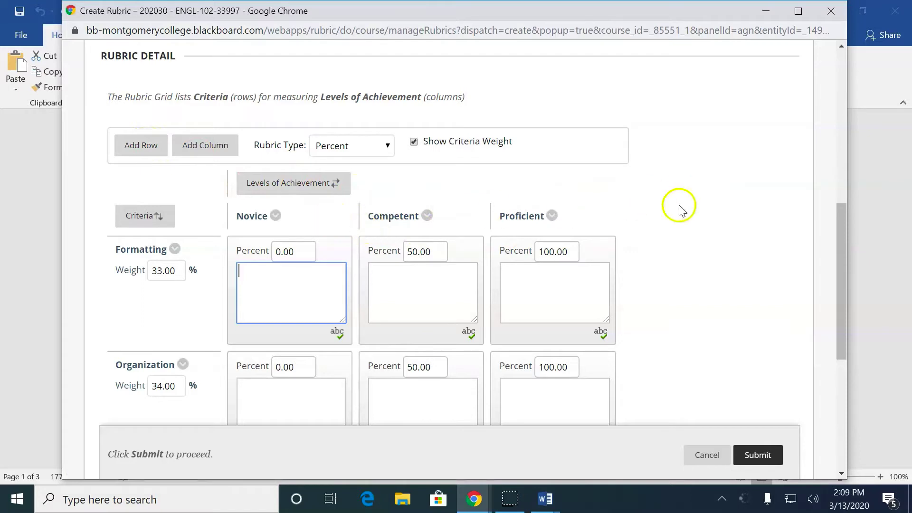
mouse_move(205, 146)
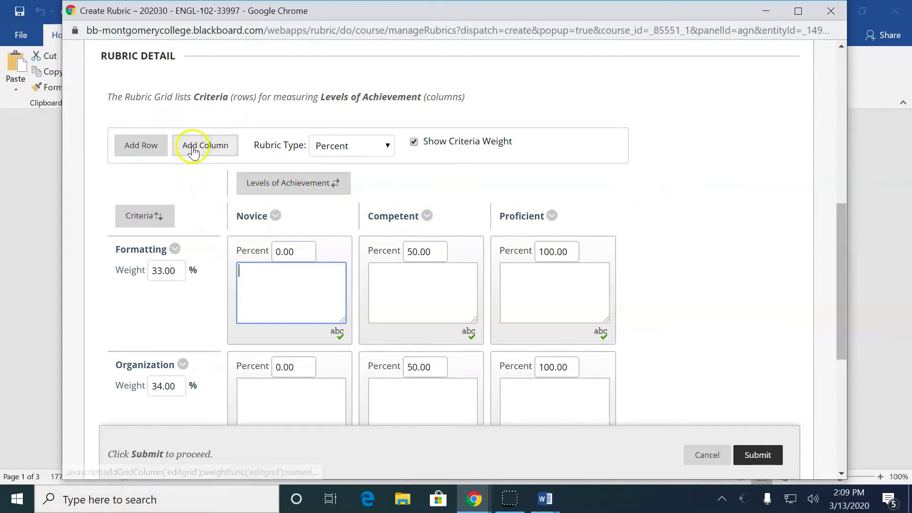
mouse_move(205, 144)
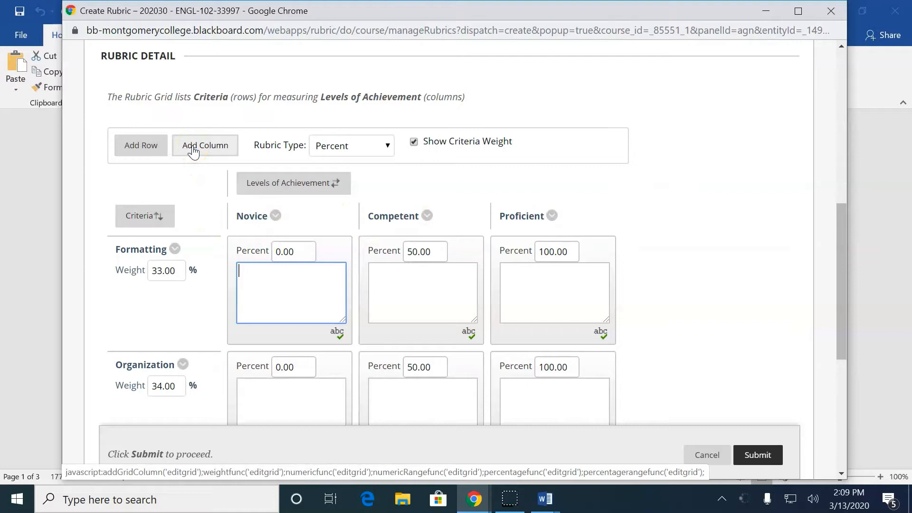
- Add a fourth achievement-level column, New Column4, beside Novice, Competent and Proficient
click(205, 144)
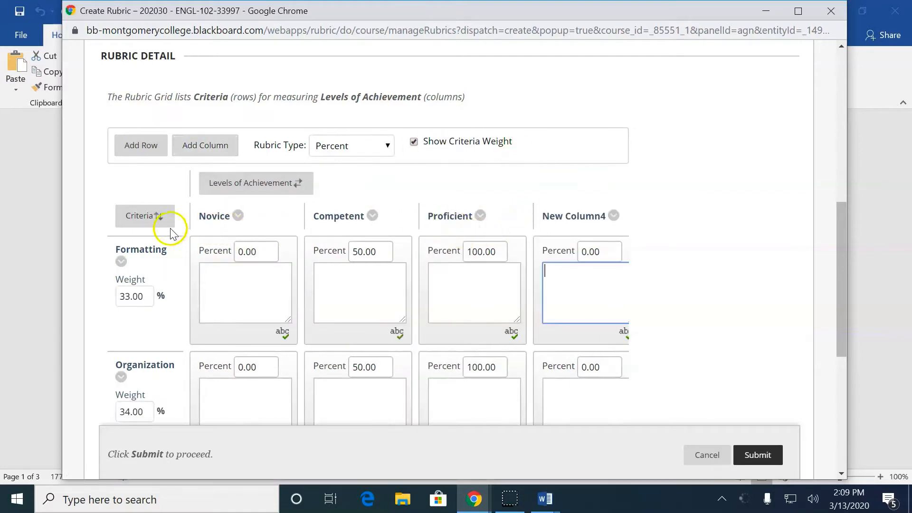
mouse_move(227, 217)
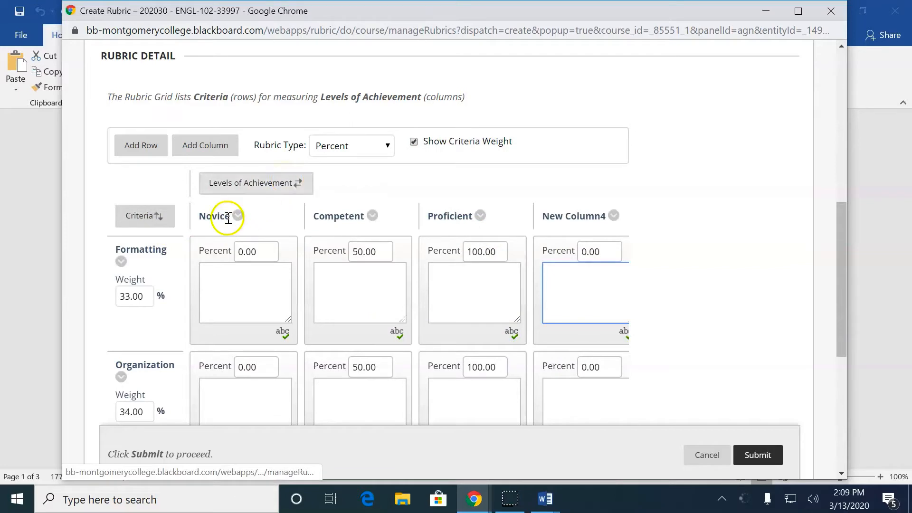
mouse_move(454, 208)
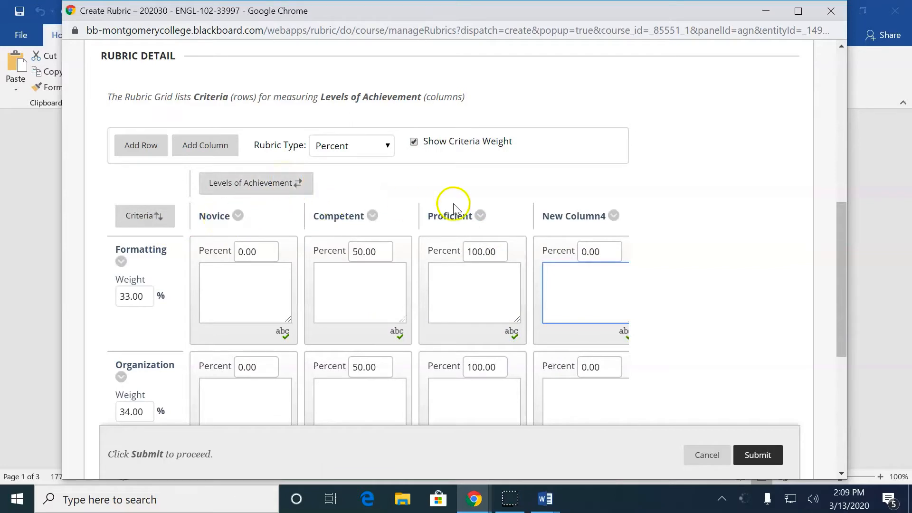
mouse_move(590, 221)
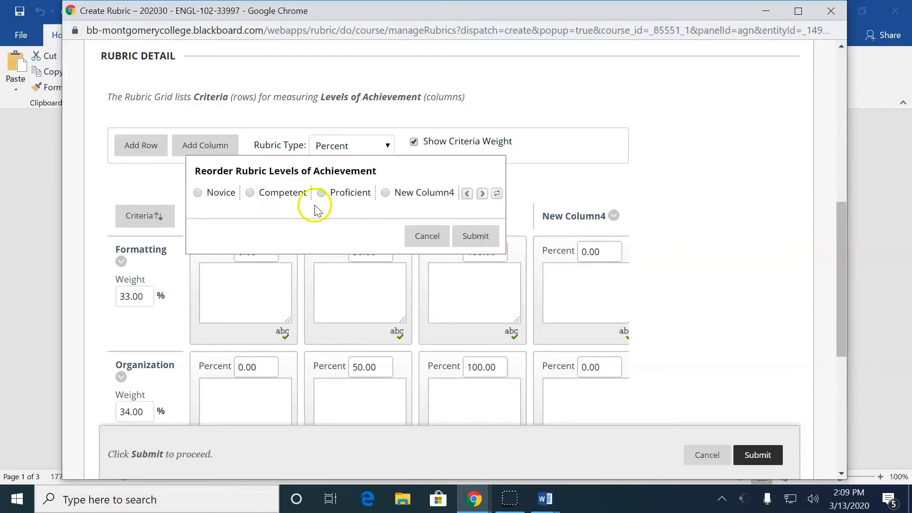
mouse_move(494, 193)
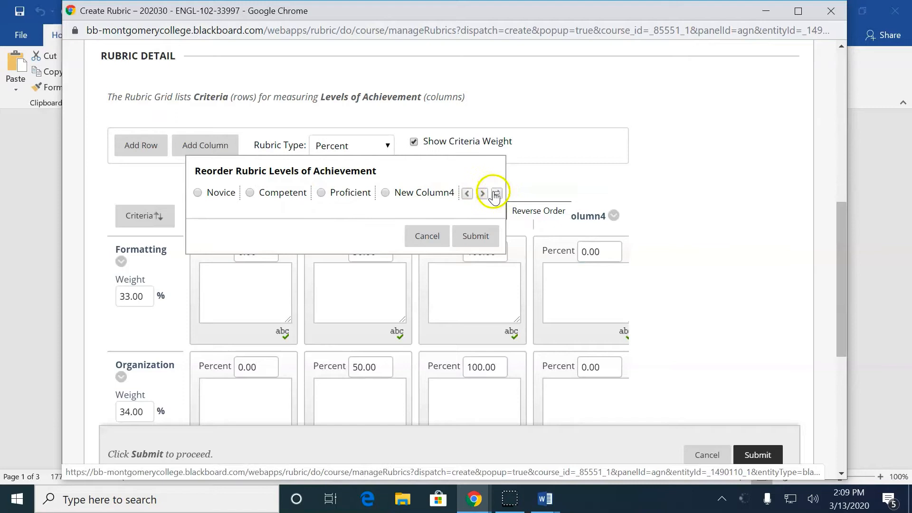
- Reverse the levels to New Column4, Proficient, Competent, Novice and switch the rubric type to Points
click(495, 193)
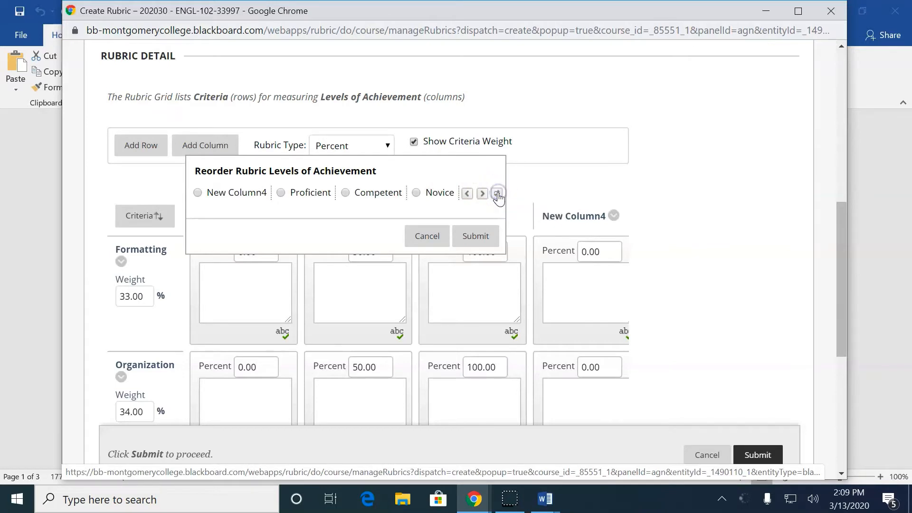
click(475, 235)
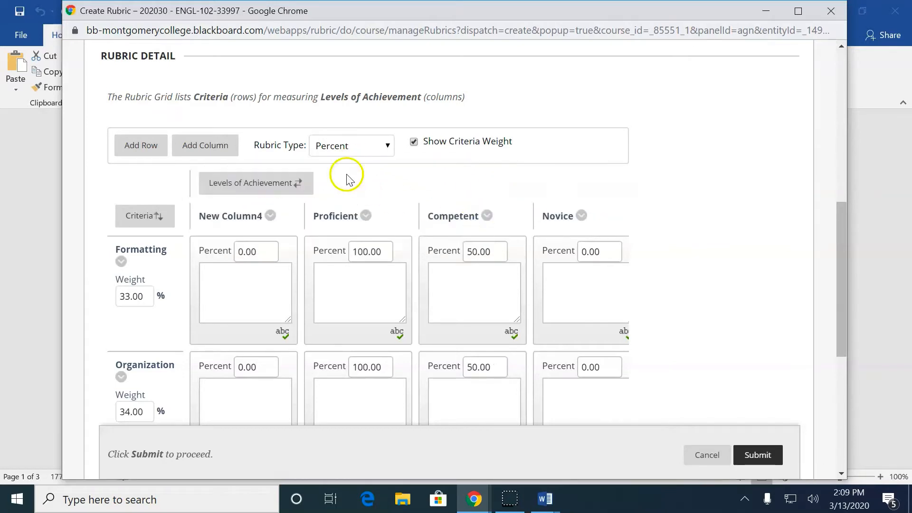
mouse_move(271, 258)
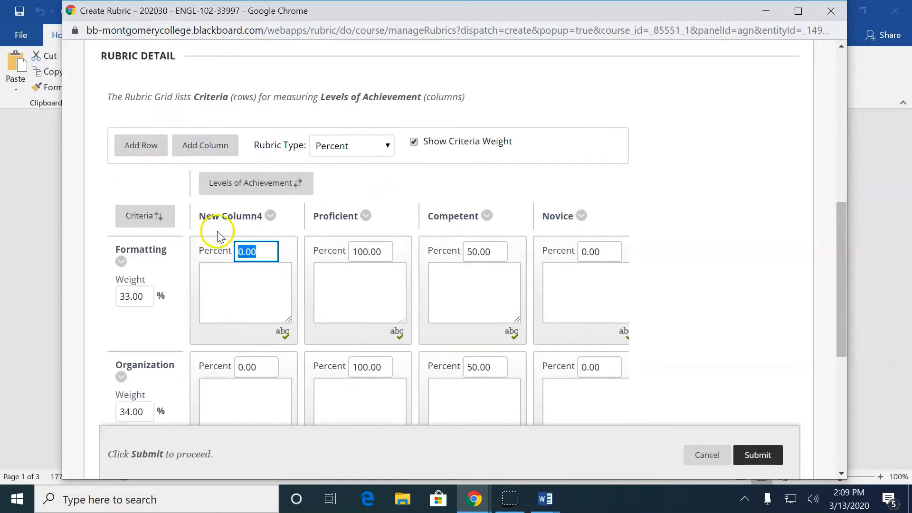
click(351, 145)
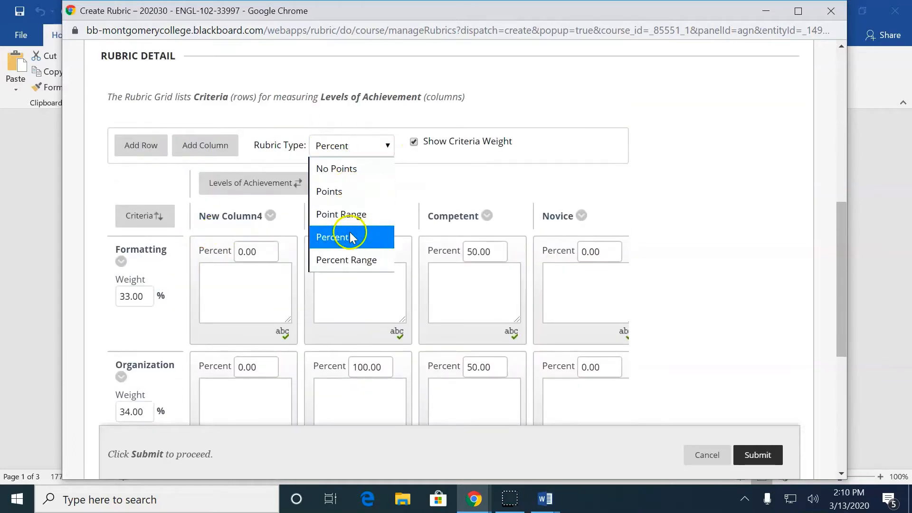
click(330, 190)
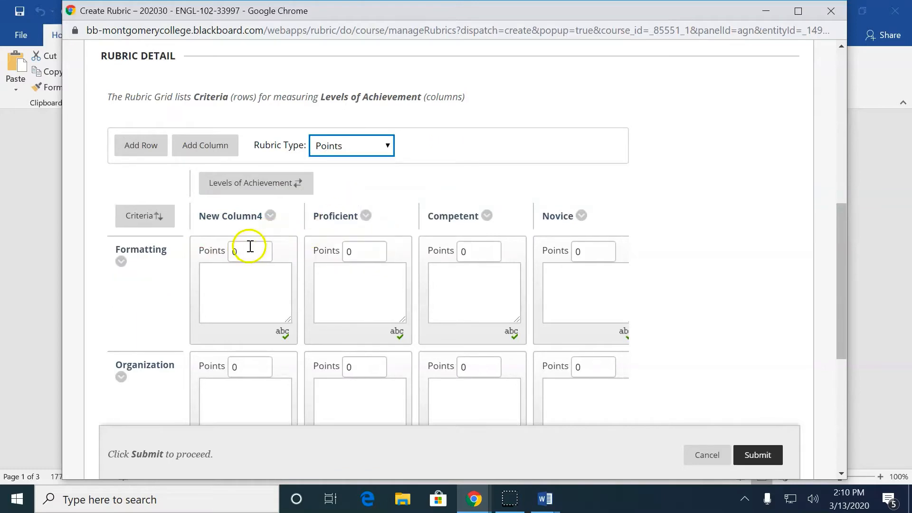
scroll(down, 3)
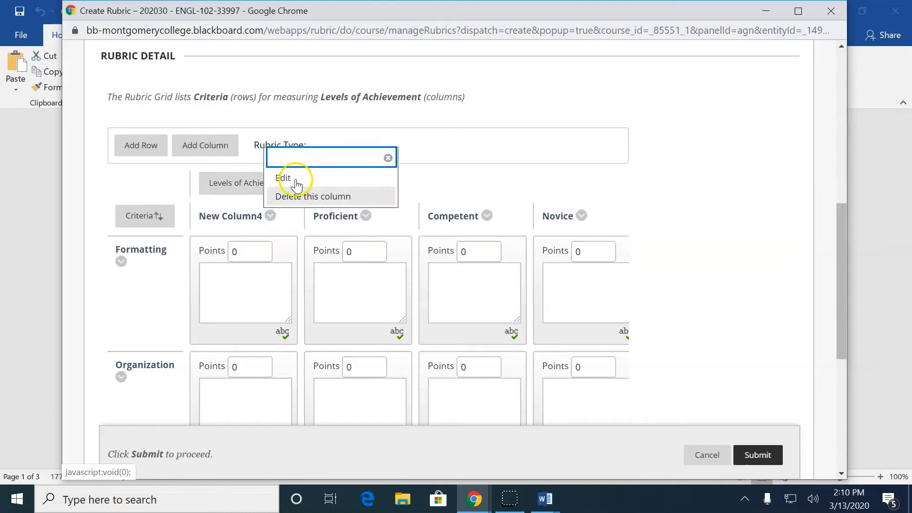
- Rename the New Column4 achievement level to Four points
click(283, 177)
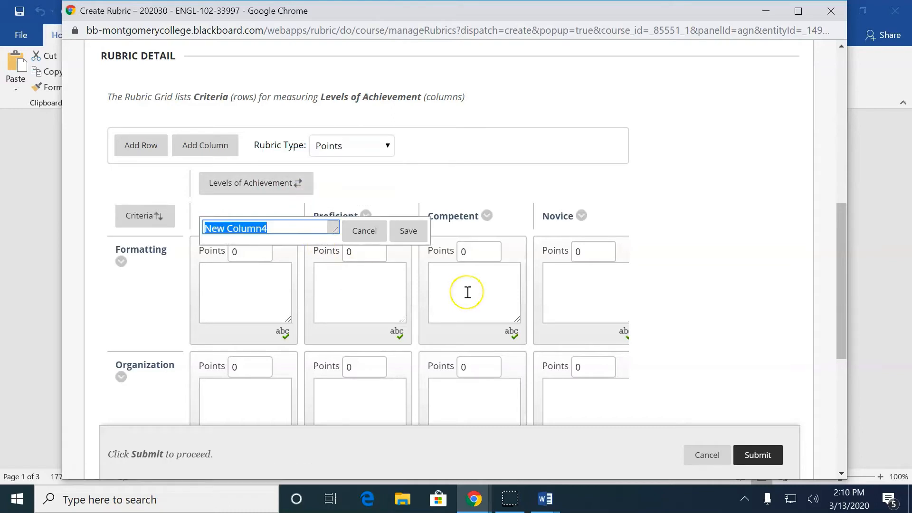
text(F)
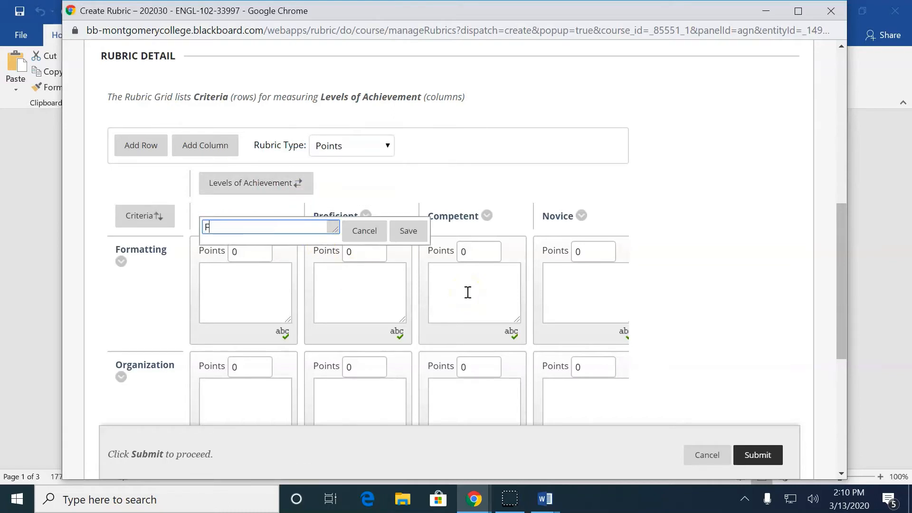
text(Four points)
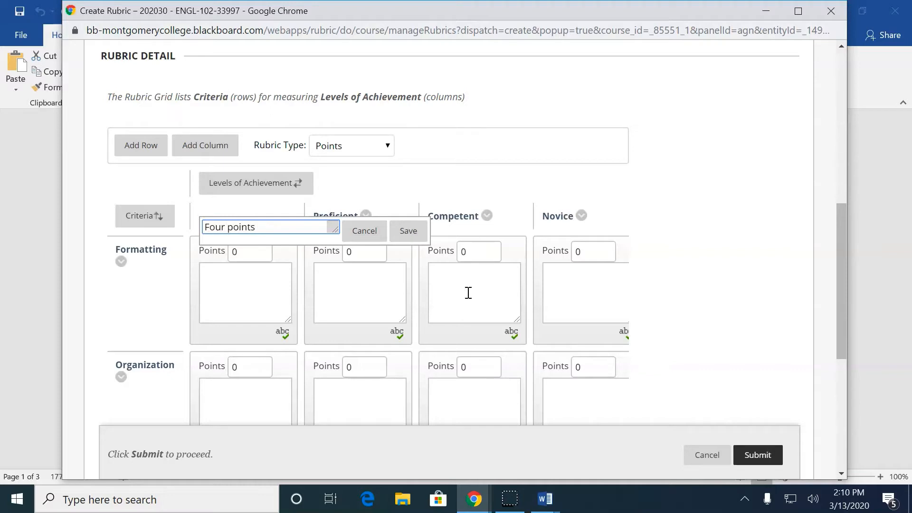
click(408, 230)
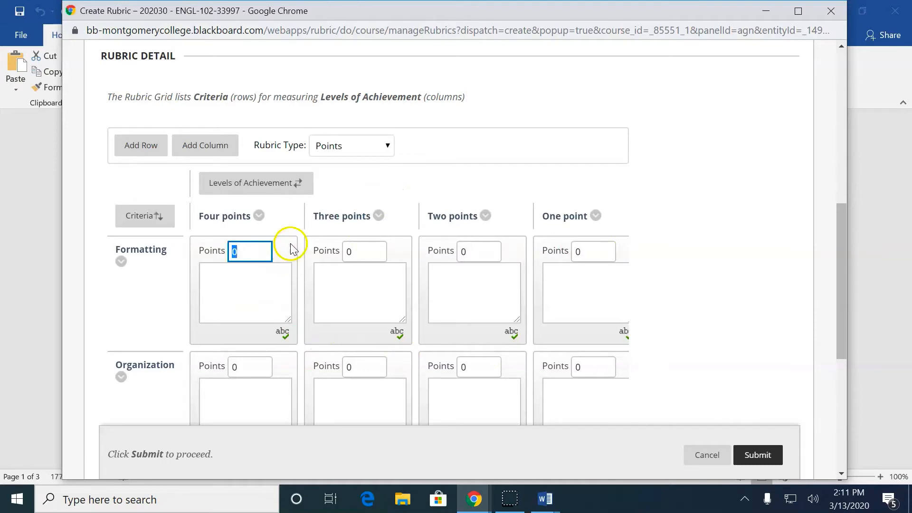
- Score each criterion 4, 3, 2 and 1 points and rename Formatting to Format
text(4)
click(479, 251)
text(2)
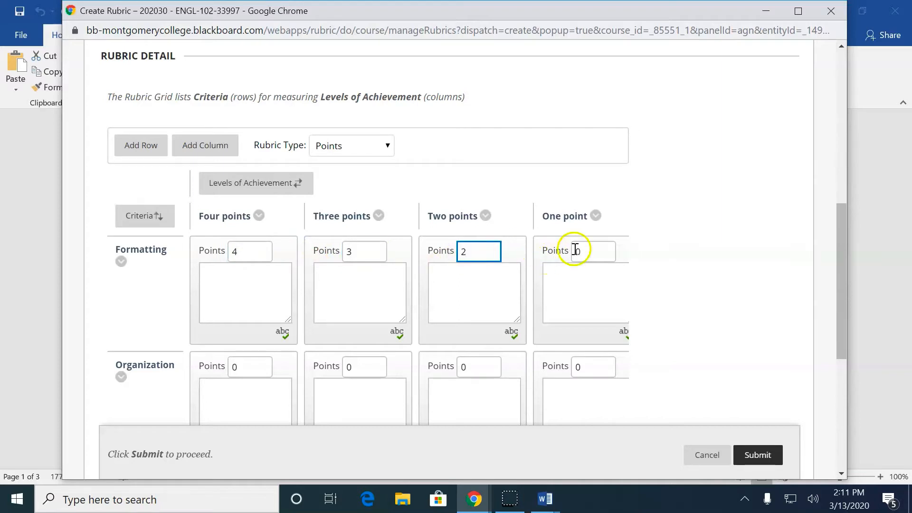
text(1)
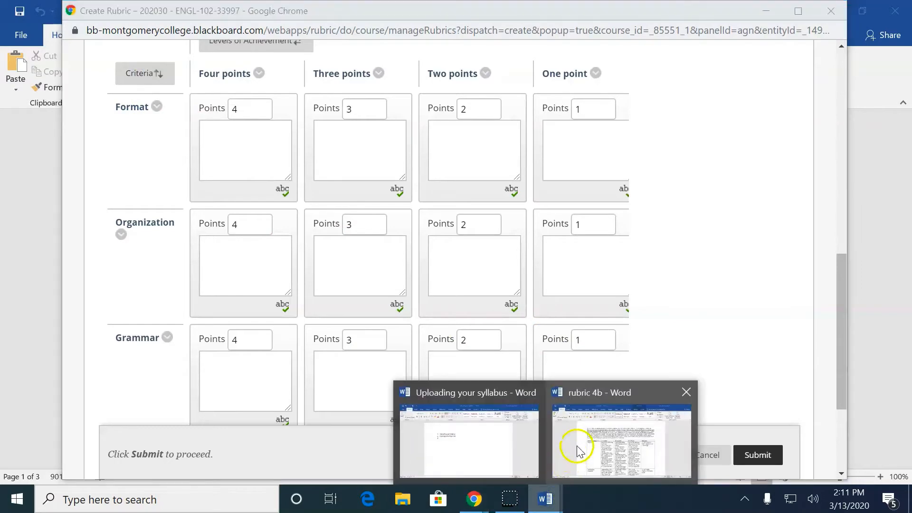
- Rename Organization and Grammar to Introductory Paragraph and Paragraph Development, then add New Row4
click(620, 439)
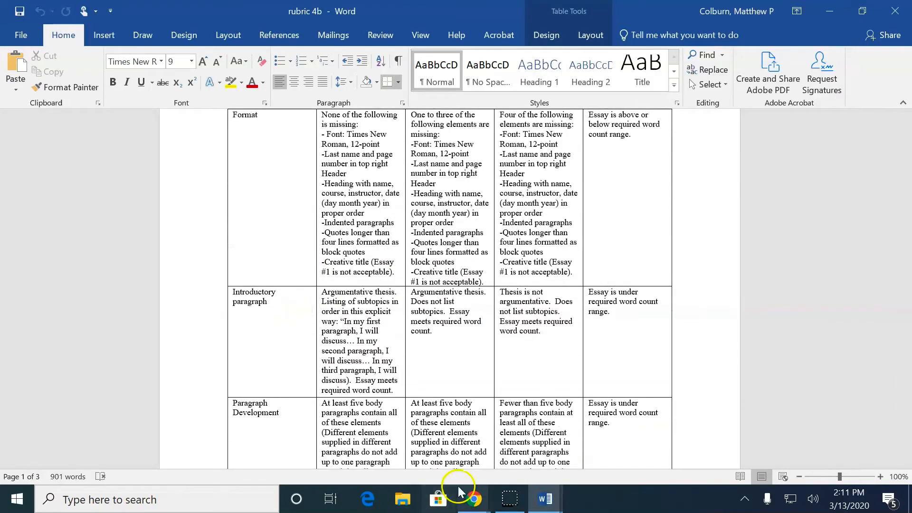
click(473, 499)
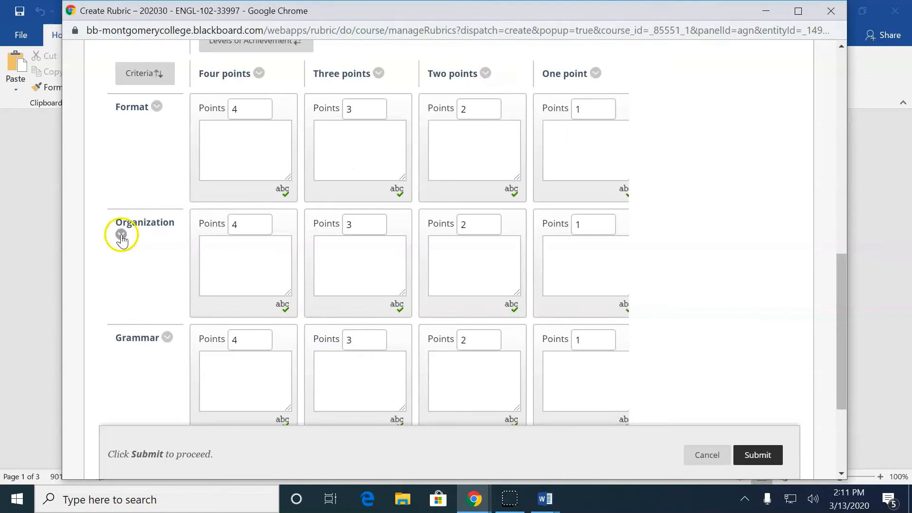
click(120, 234)
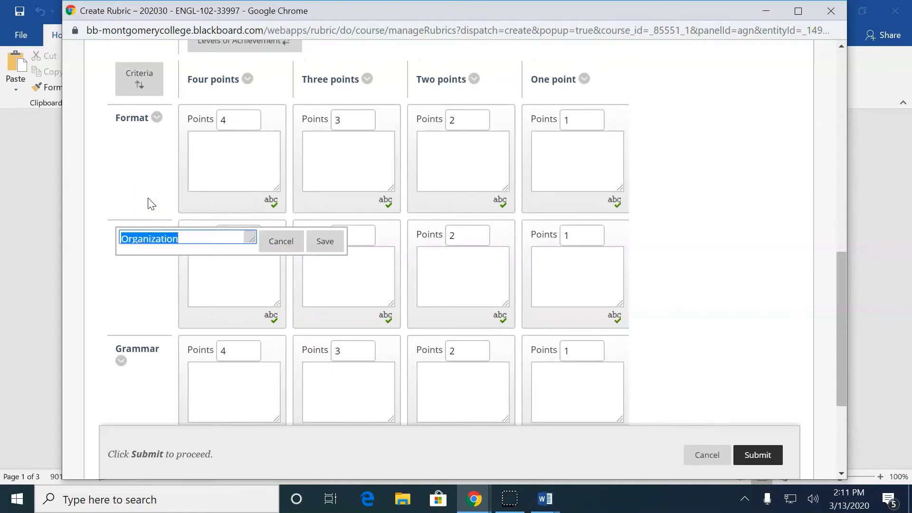
text(Introductory Paragraph)
text(Paragraph Developm)
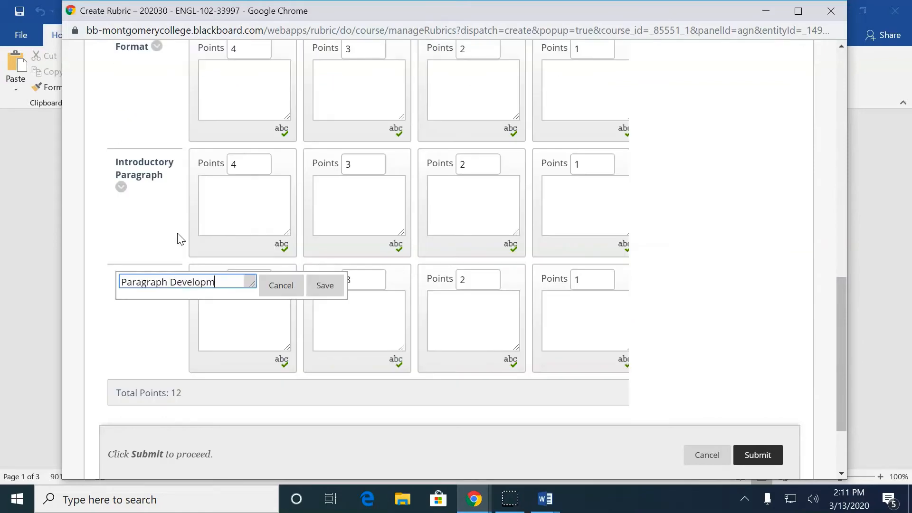
click(324, 285)
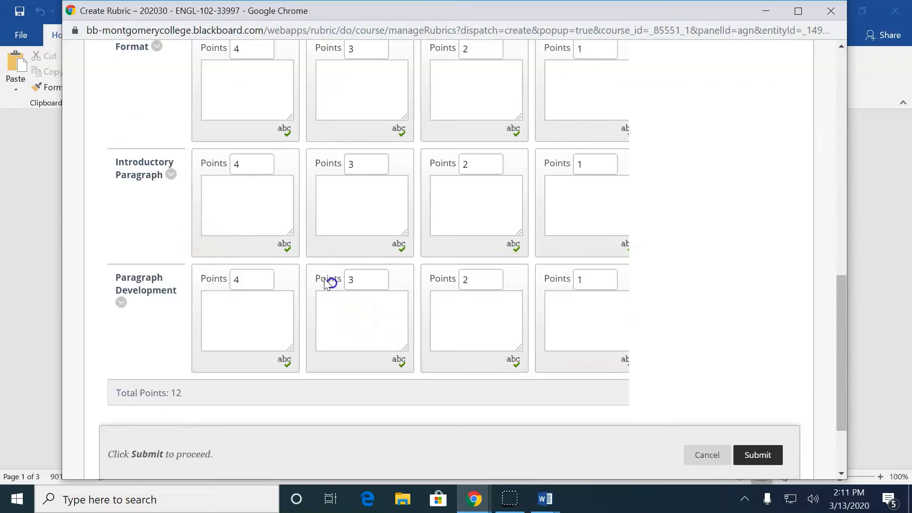
click(143, 295)
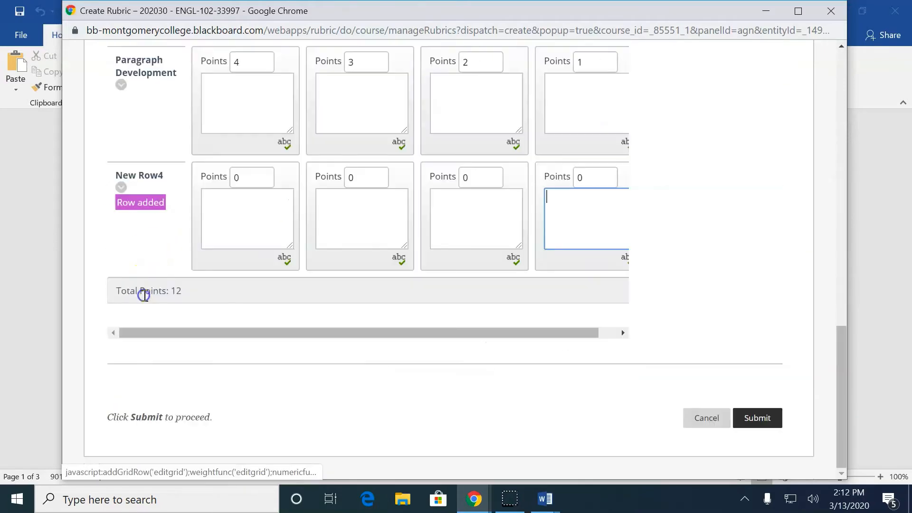
- Check the remaining criteria in Word and add a fifth row, New Row5, to the rubric
scroll(up, 3)
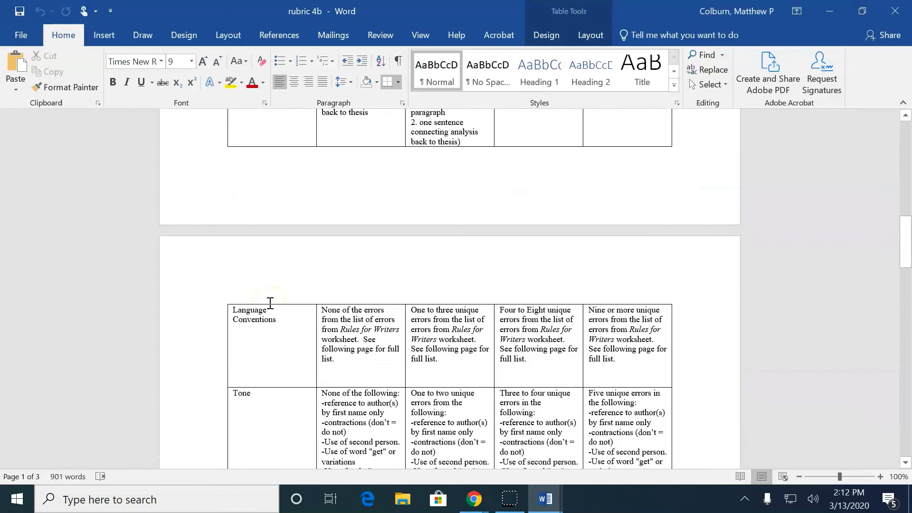
scroll(down, 3)
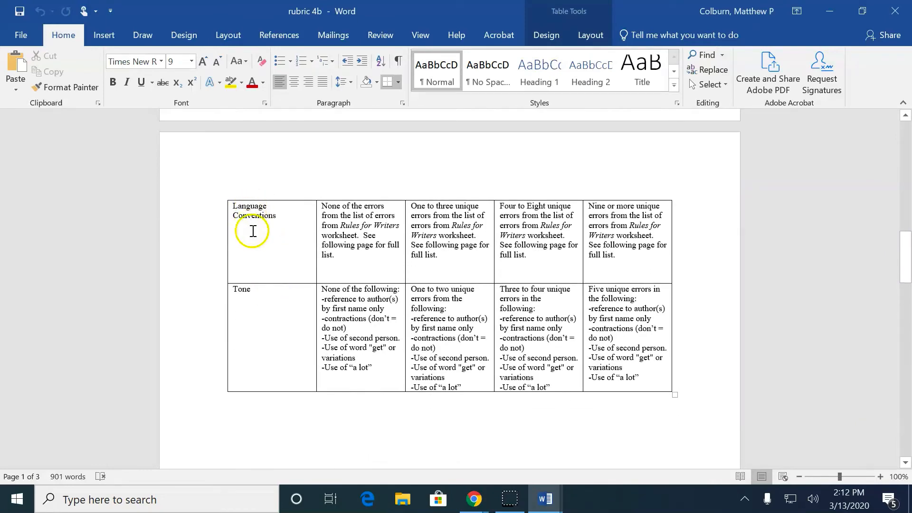
click(473, 499)
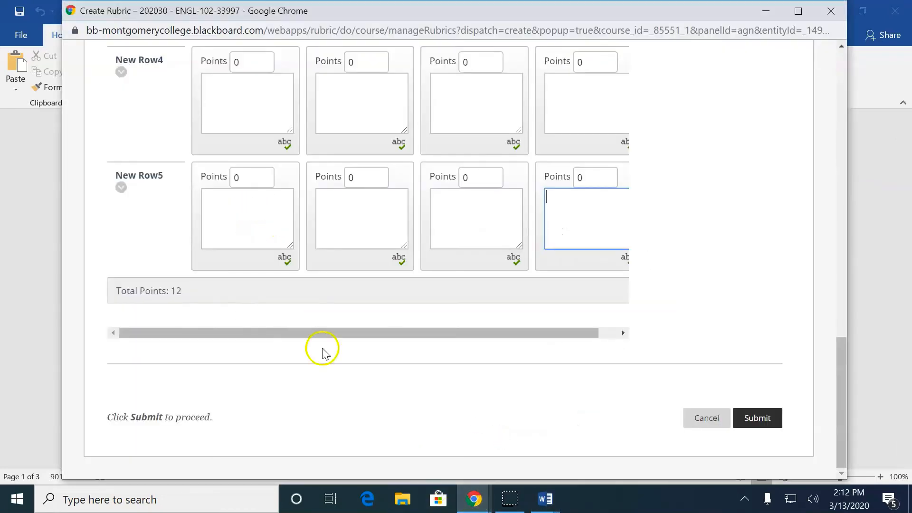
click(121, 72)
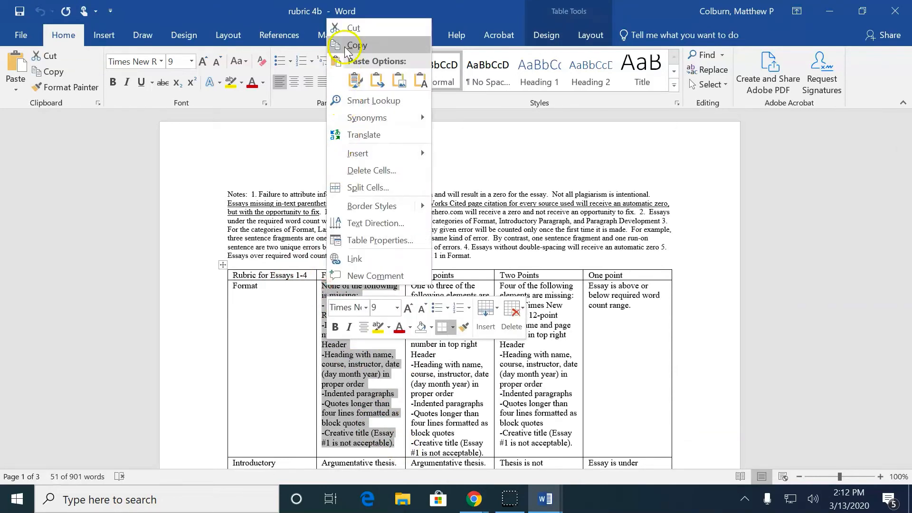
mouse_move(473, 499)
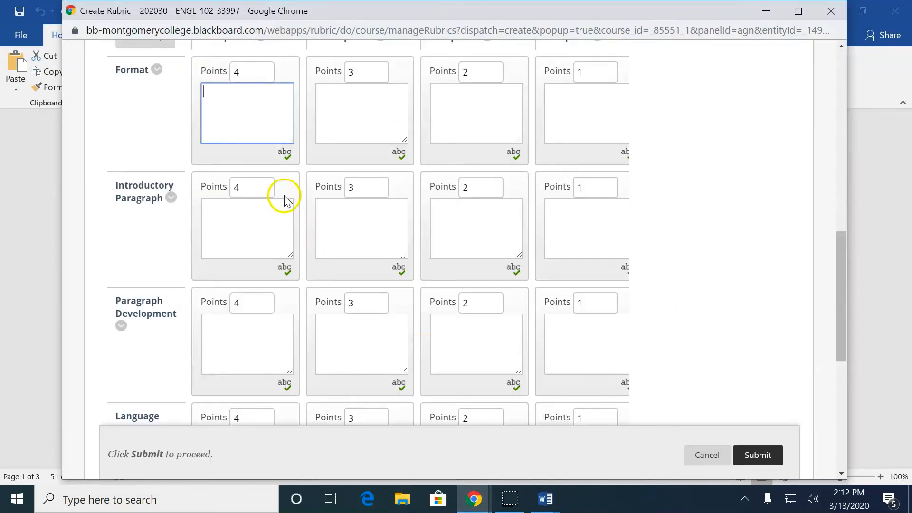
- Paste Word's descriptions into all cells, naming rows Language Conventions and Tone for a 20-point grid
scroll(up, 3)
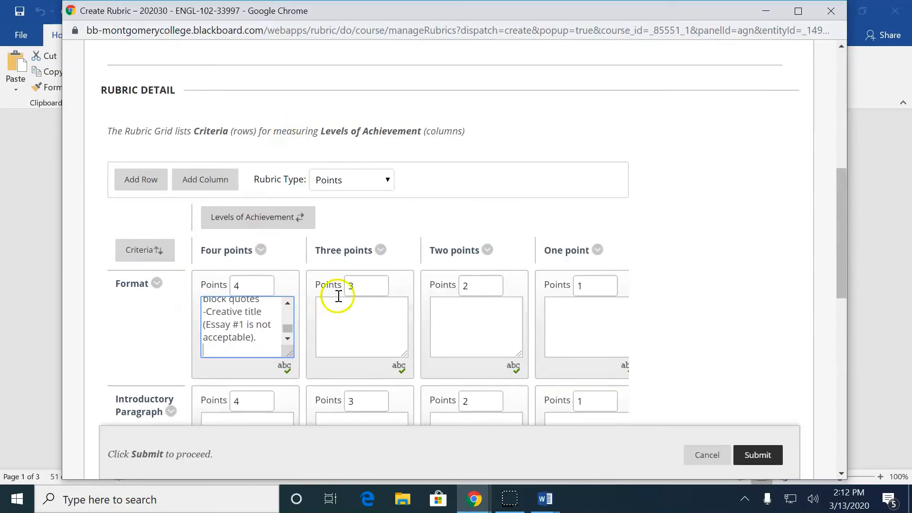
scroll(up, 3)
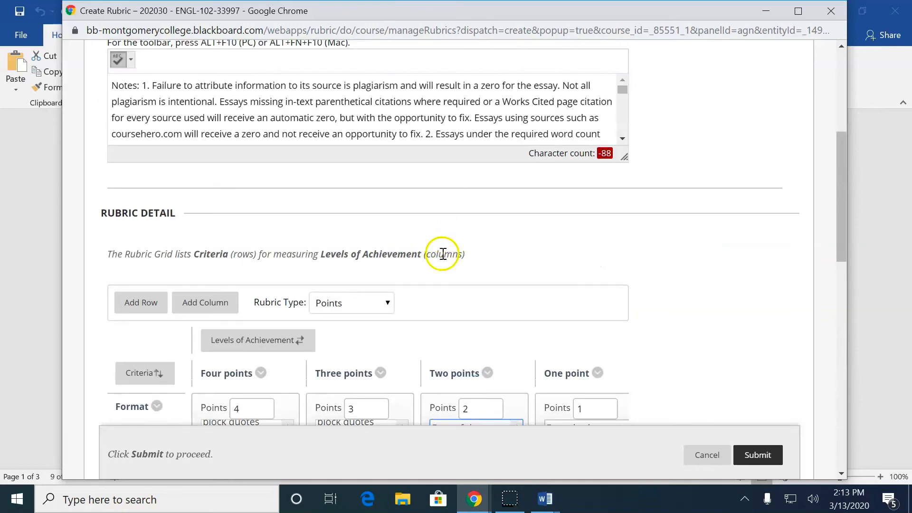
scroll(up, 3)
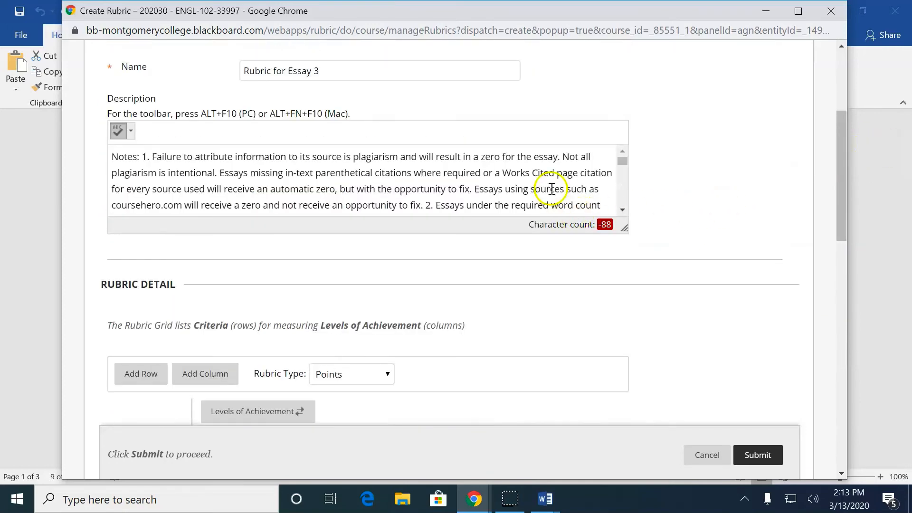
scroll(down, 3)
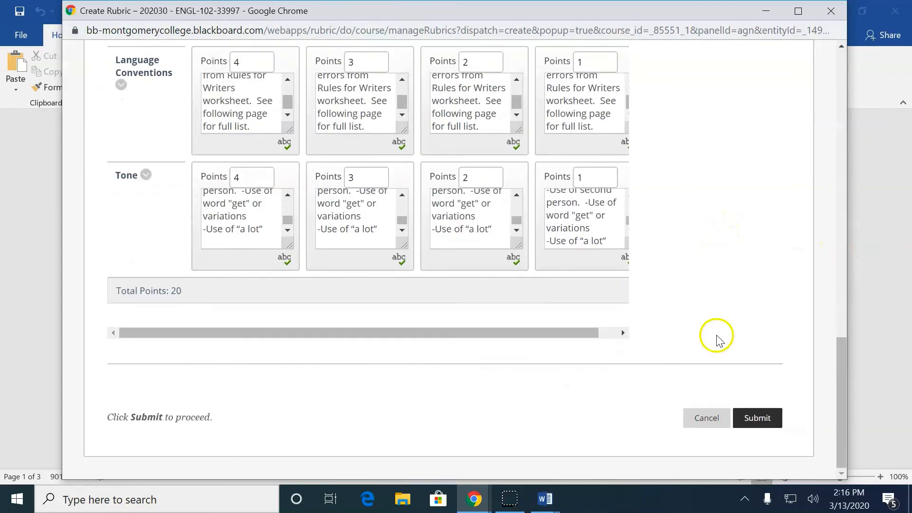
- Submit the finished Rubric for Essay 3, bringing up the maximum-points prompt
click(757, 418)
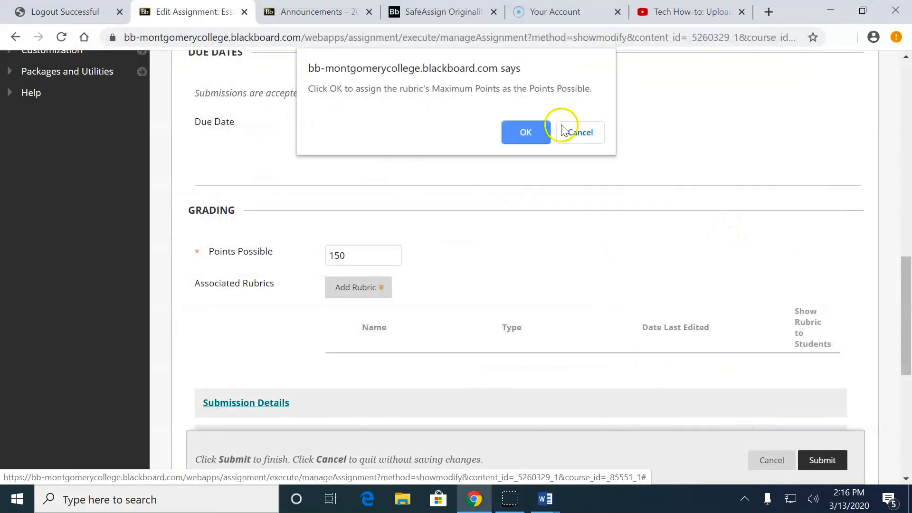
mouse_move(436, 107)
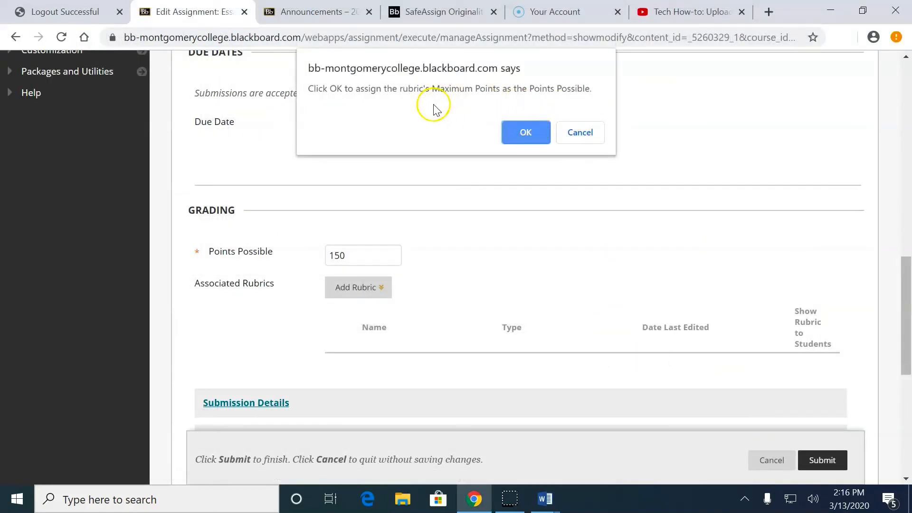
mouse_move(428, 110)
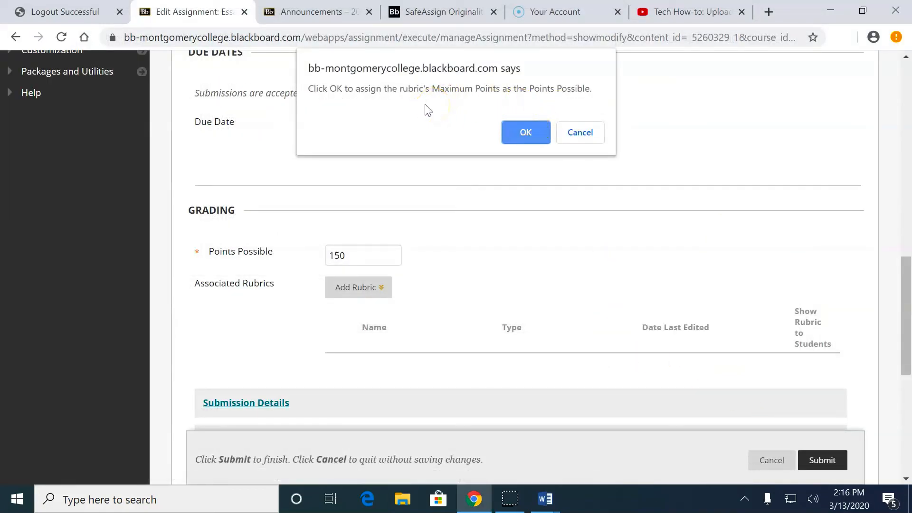
mouse_move(418, 88)
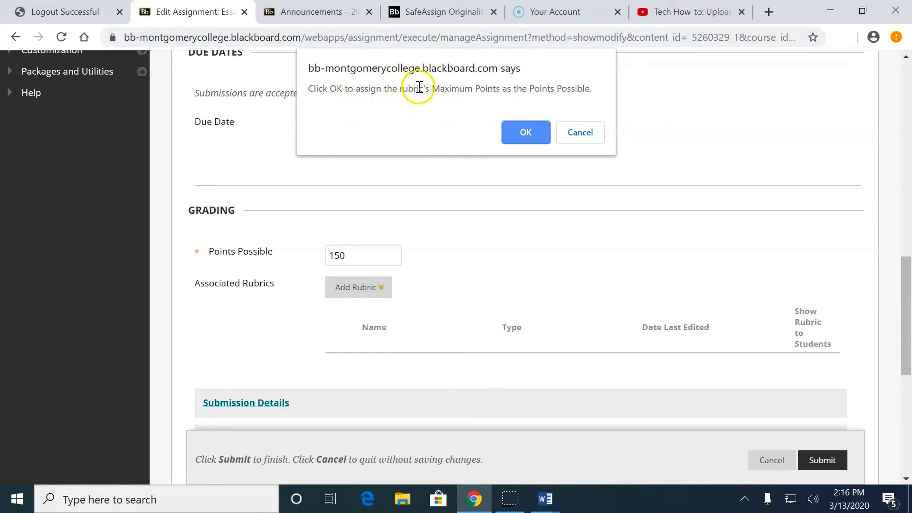
mouse_move(596, 94)
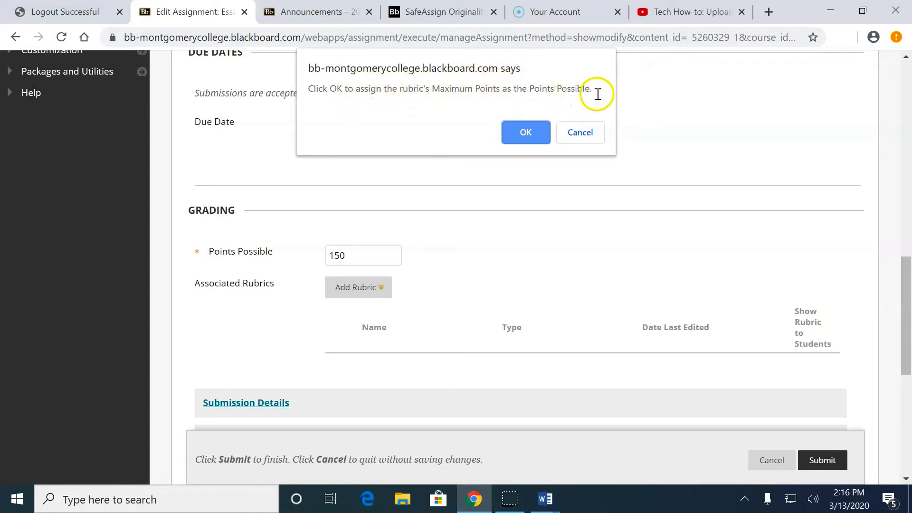
mouse_move(597, 104)
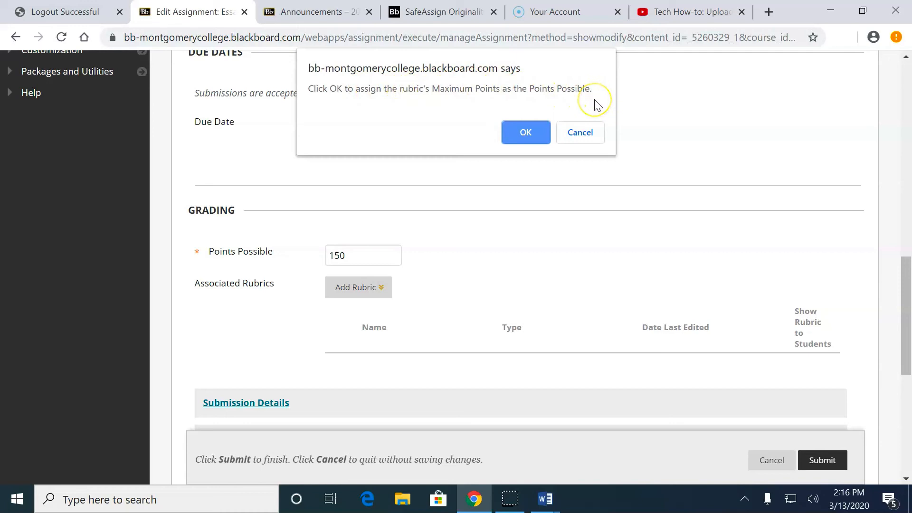
mouse_move(596, 105)
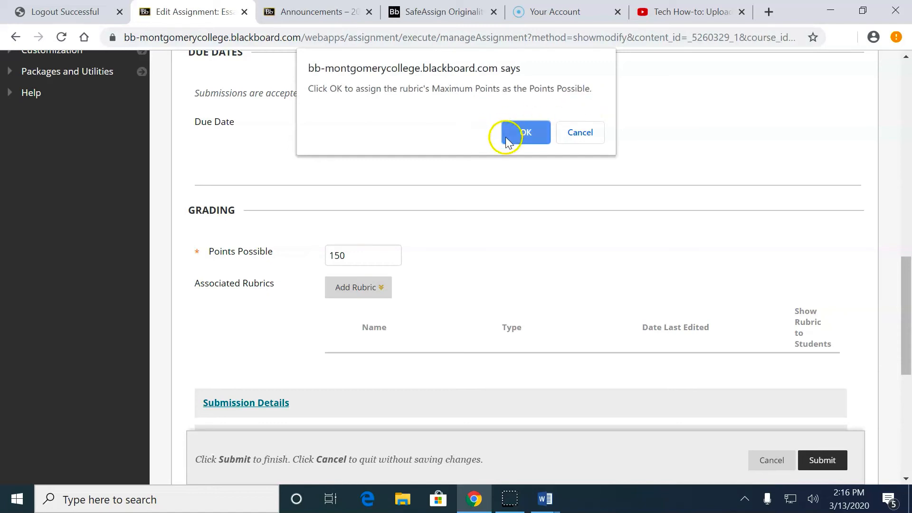
mouse_move(336, 256)
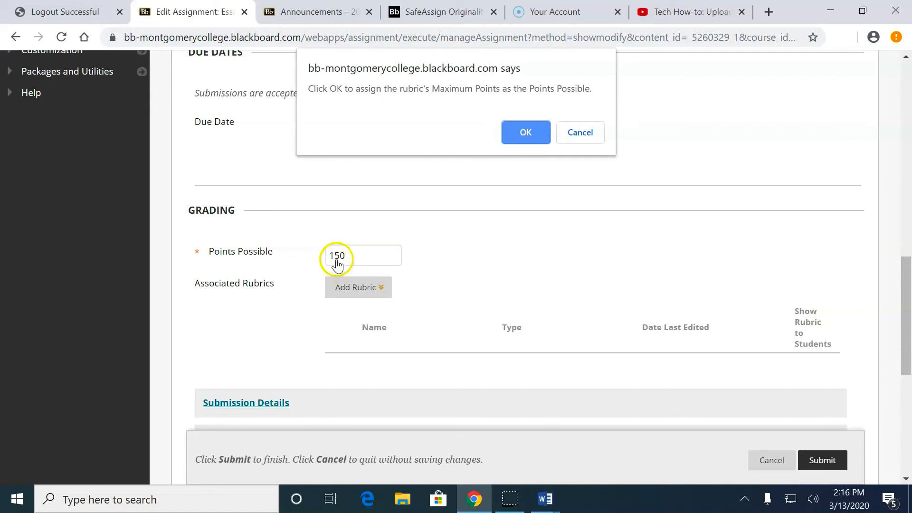
mouse_move(446, 239)
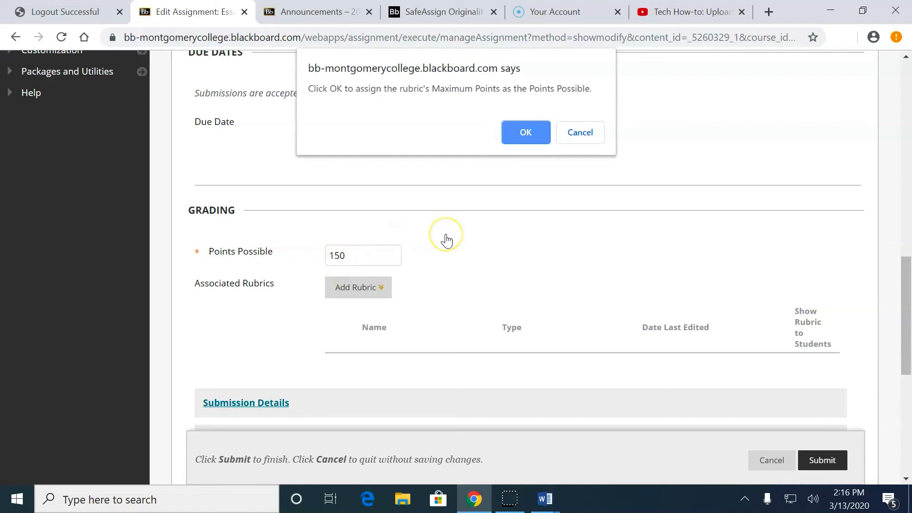
mouse_move(447, 239)
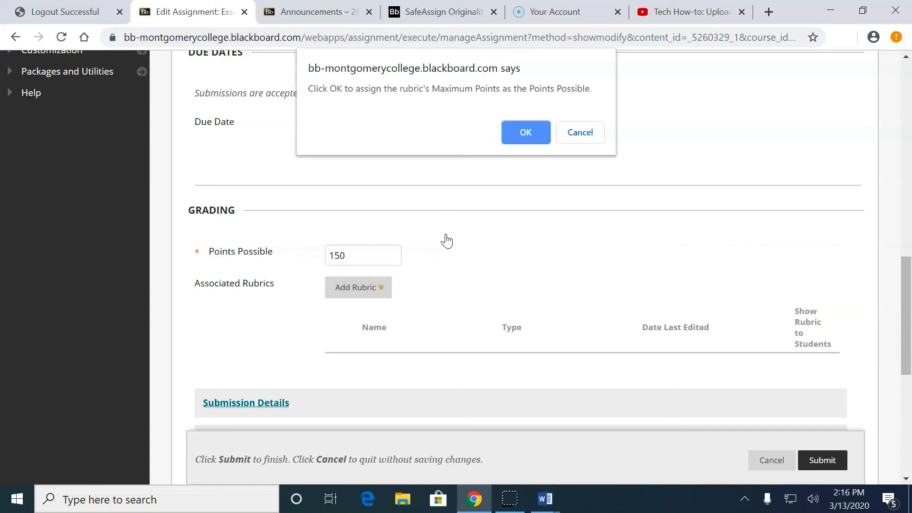
mouse_move(506, 188)
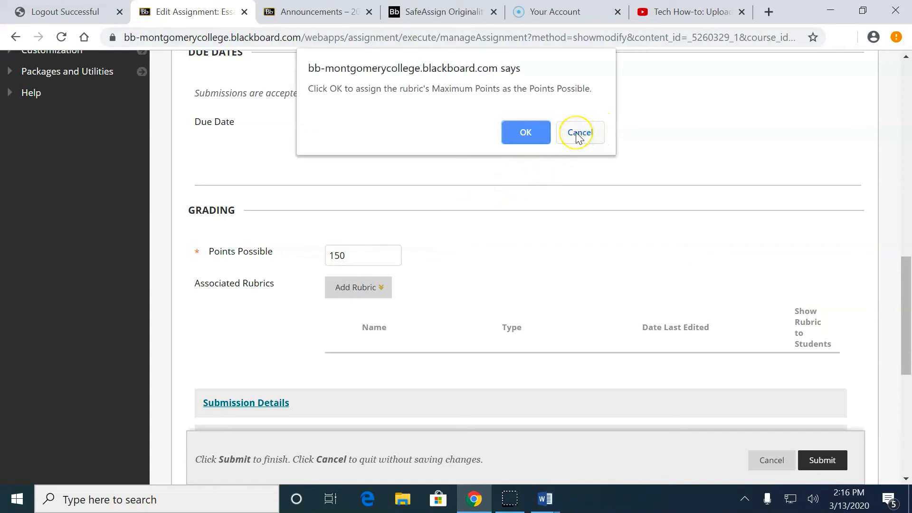
- Decline the rubric's maximum points to keep 150, show the rubric to students with scores, and submit
click(580, 132)
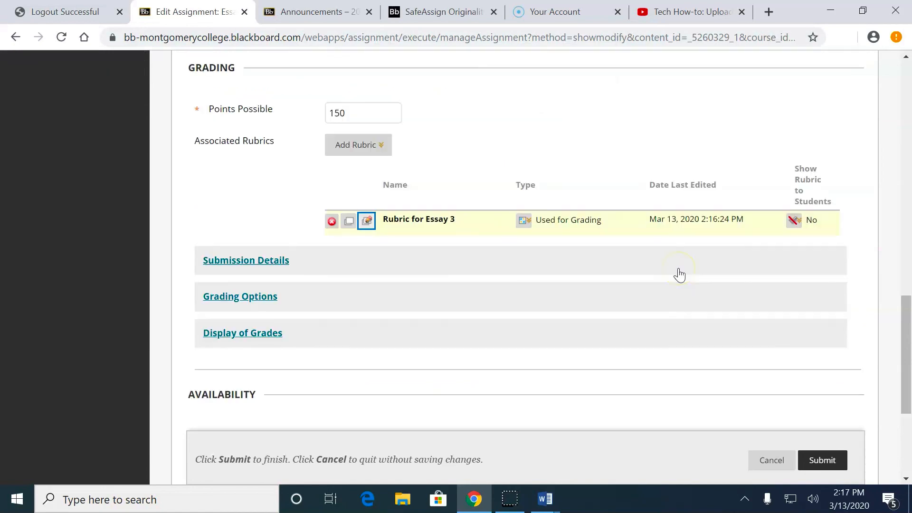
mouse_move(586, 192)
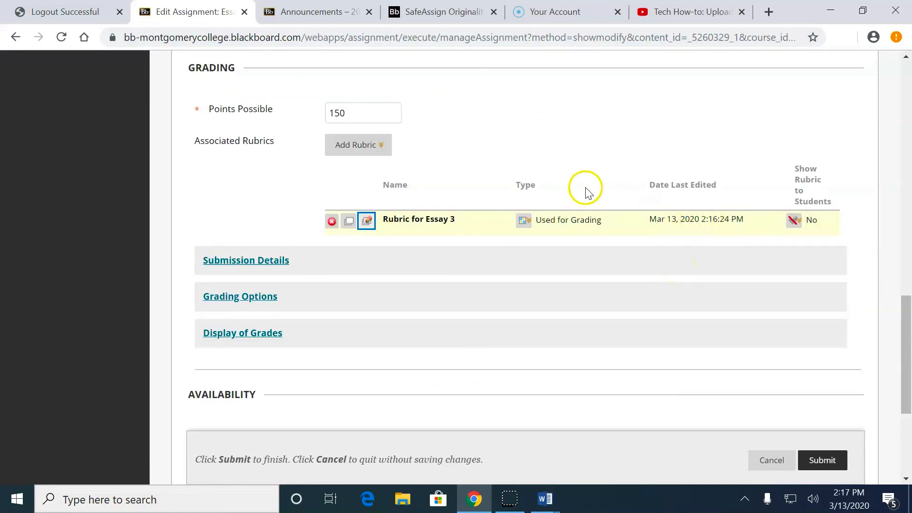
mouse_move(793, 219)
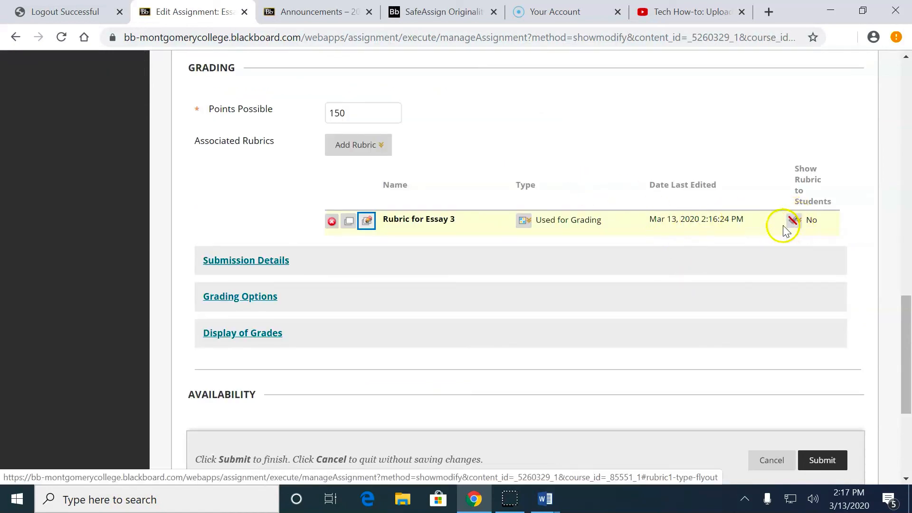
click(792, 220)
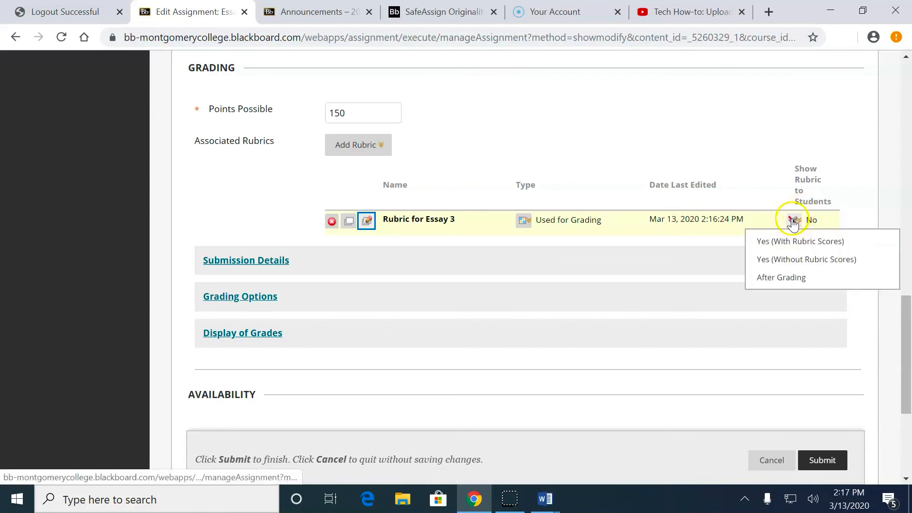
mouse_move(799, 240)
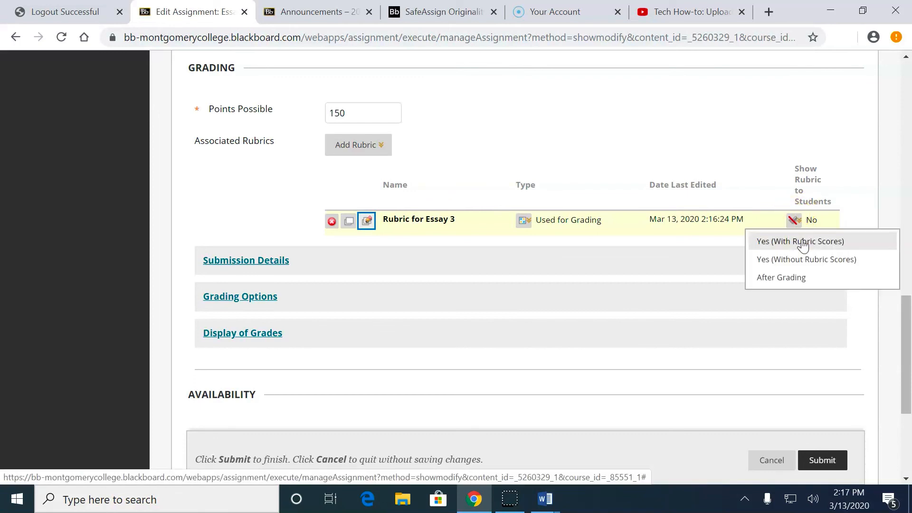
click(800, 240)
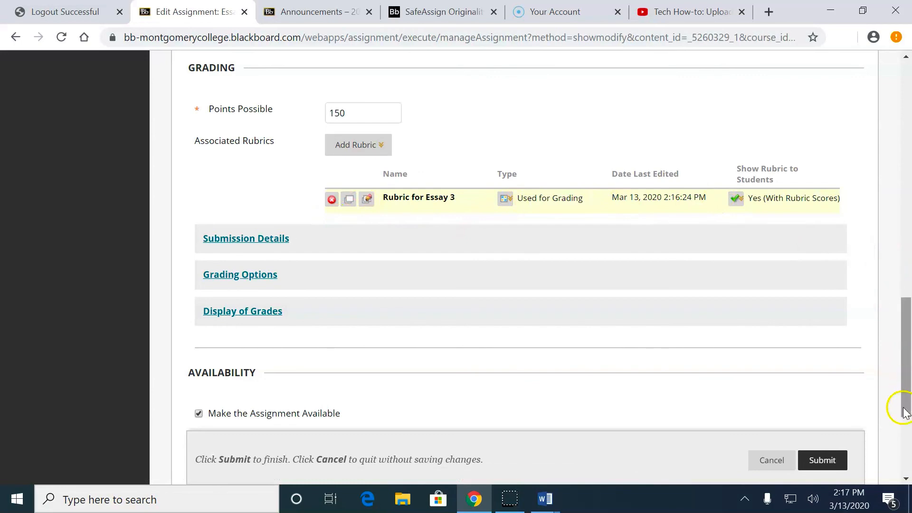
click(822, 459)
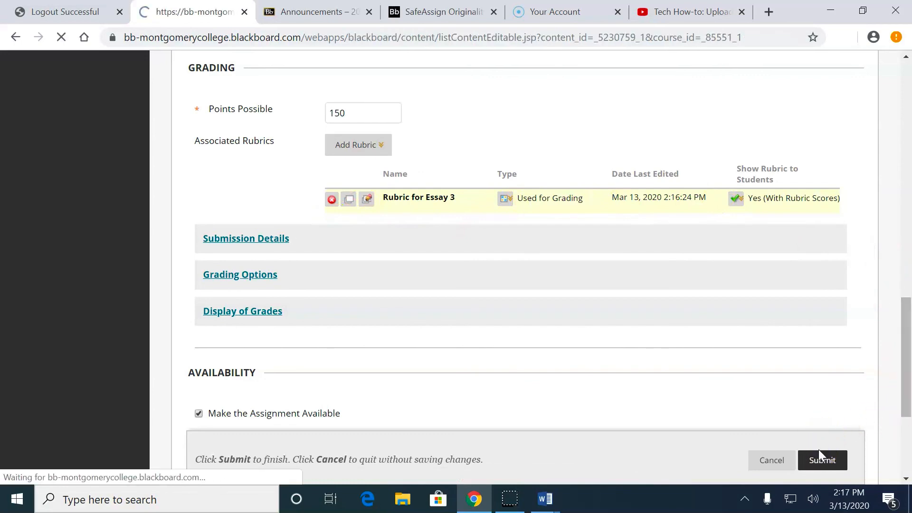